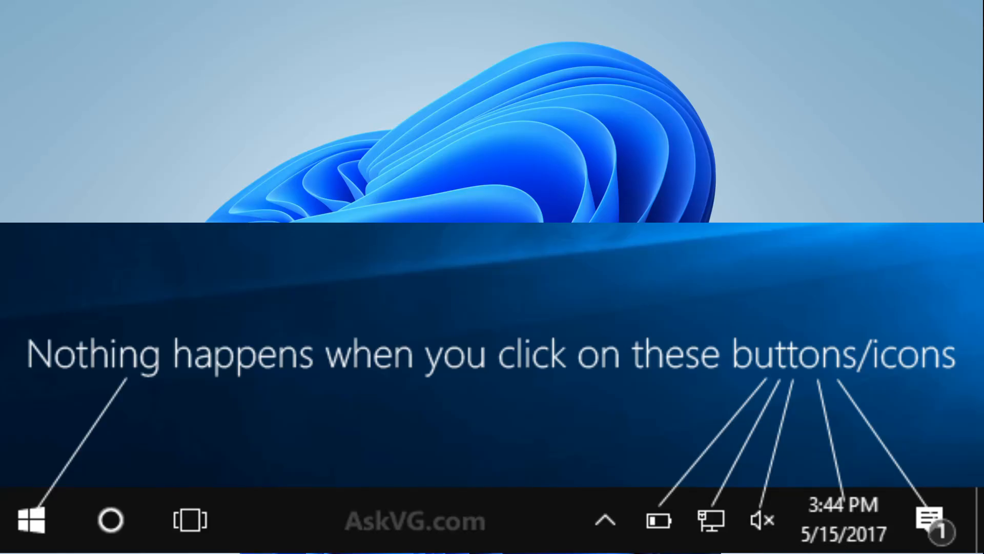
Let the intro slides play until the CDKDeals "windows 10" search results are on screen
{"action": "left_click", "coordinate": [29, 525]}
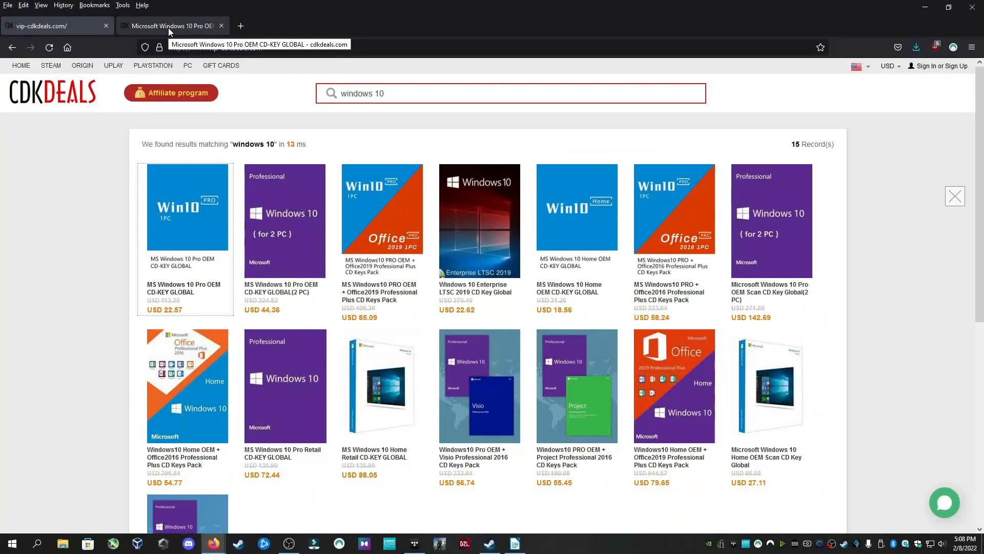
Buy the MS Windows 10 Pro OEM key with promotion code NK25 applied, bringing the total to USD 15.8
{"action": "left_click", "coordinate": [187, 207]}
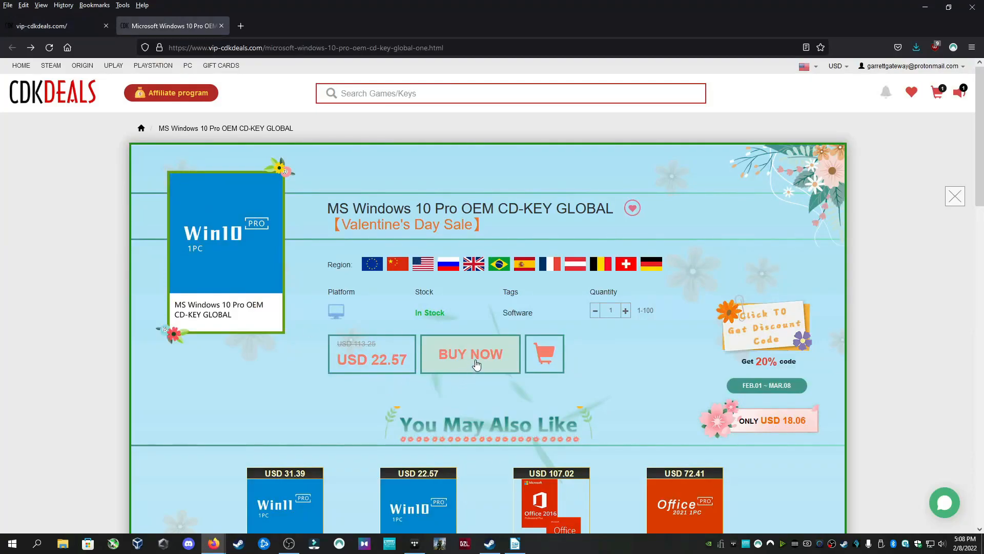
{"action": "left_click", "coordinate": [470, 354]}
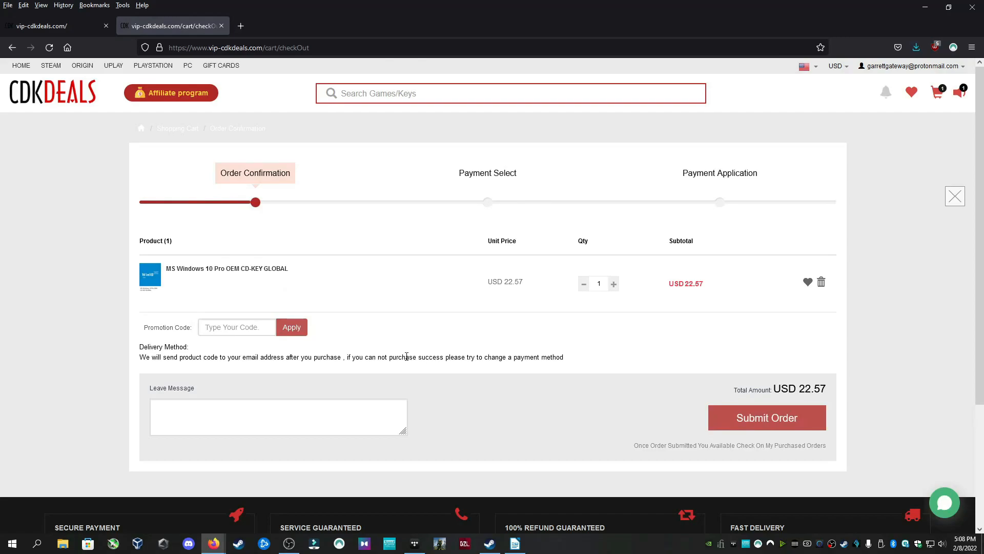
{"action": "type", "text": "NK"}
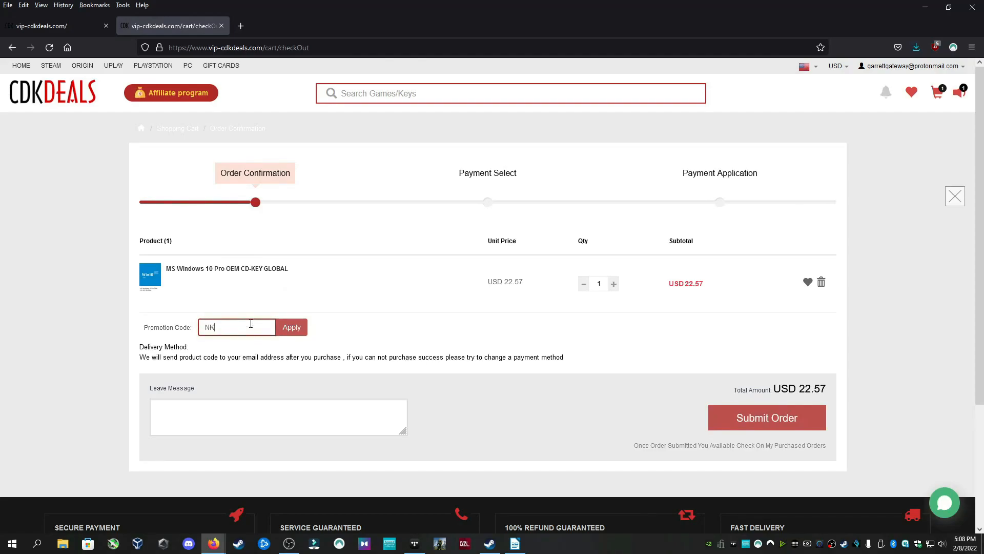
{"action": "type", "text": "25"}
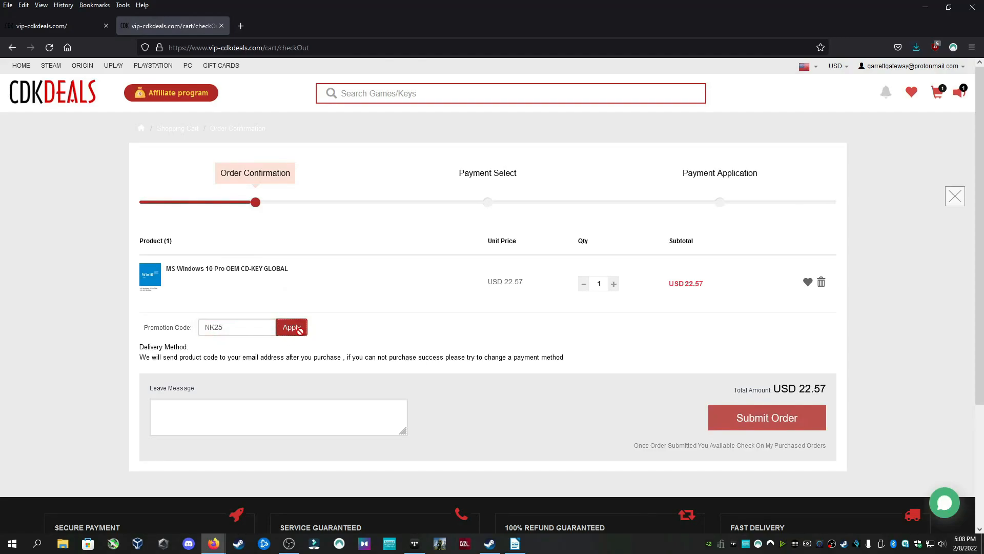
{"action": "left_click", "coordinate": [292, 327]}
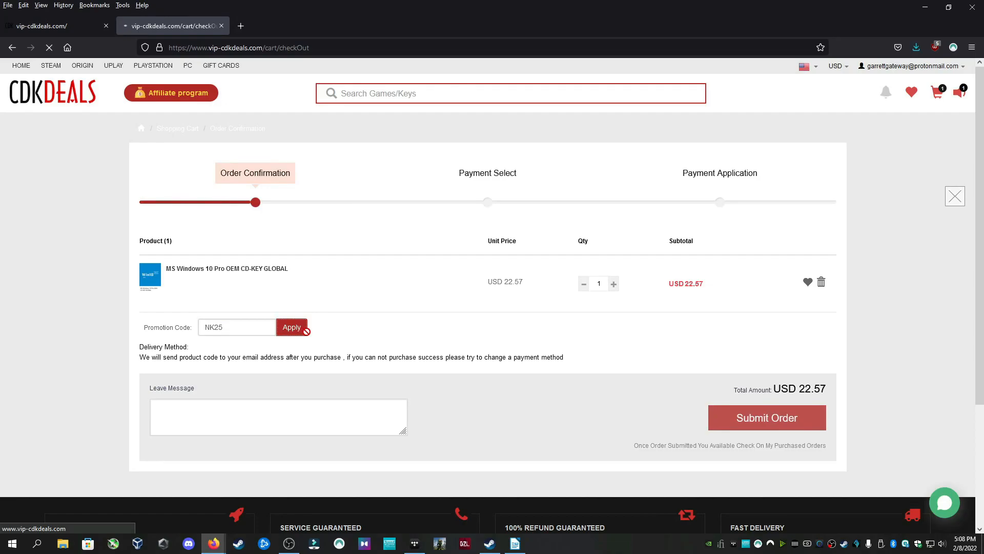
{"action": "left_click", "coordinate": [291, 327]}
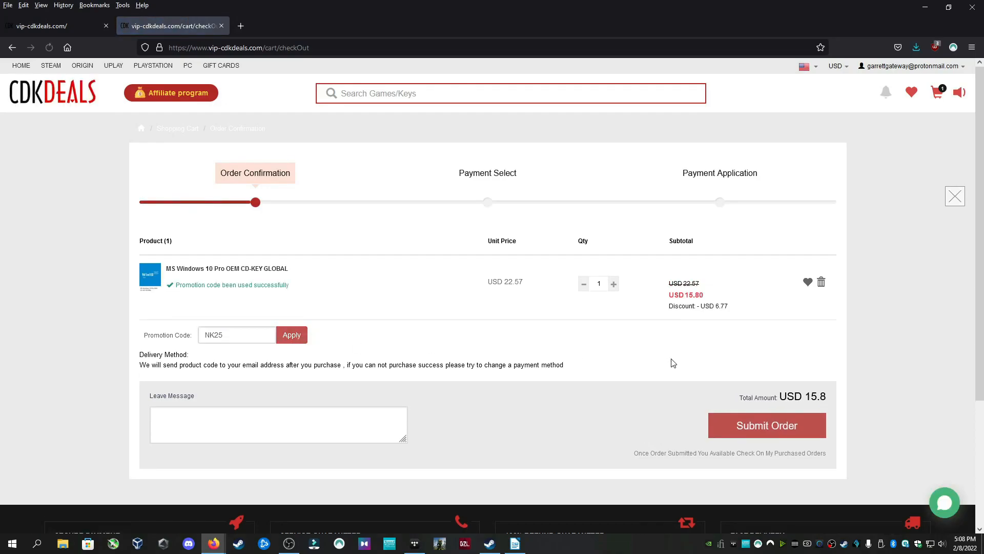
{"action": "left_click", "coordinate": [767, 425]}
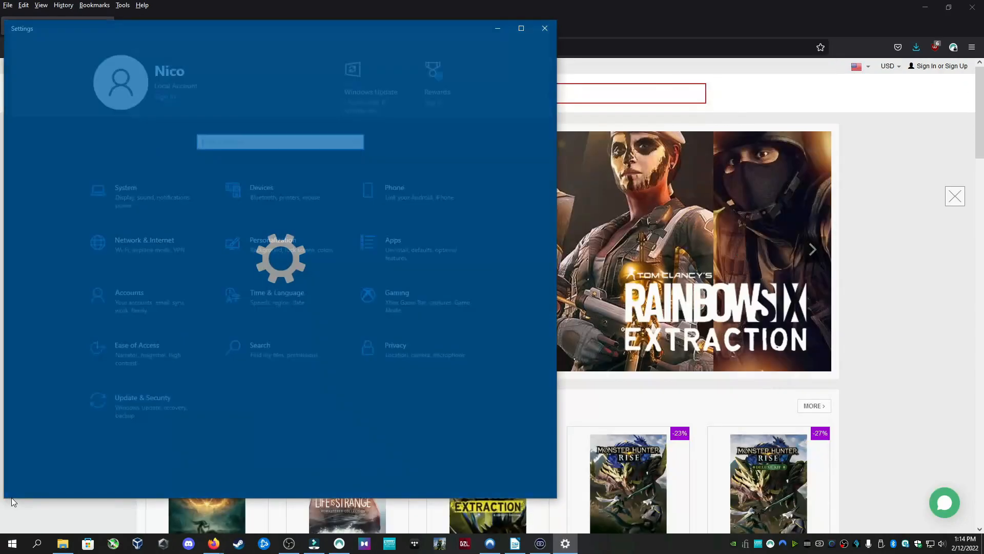
Reach Settings > Update & Security > Activation and bring up the Change product key prompt
{"action": "left_click", "coordinate": [127, 190]}
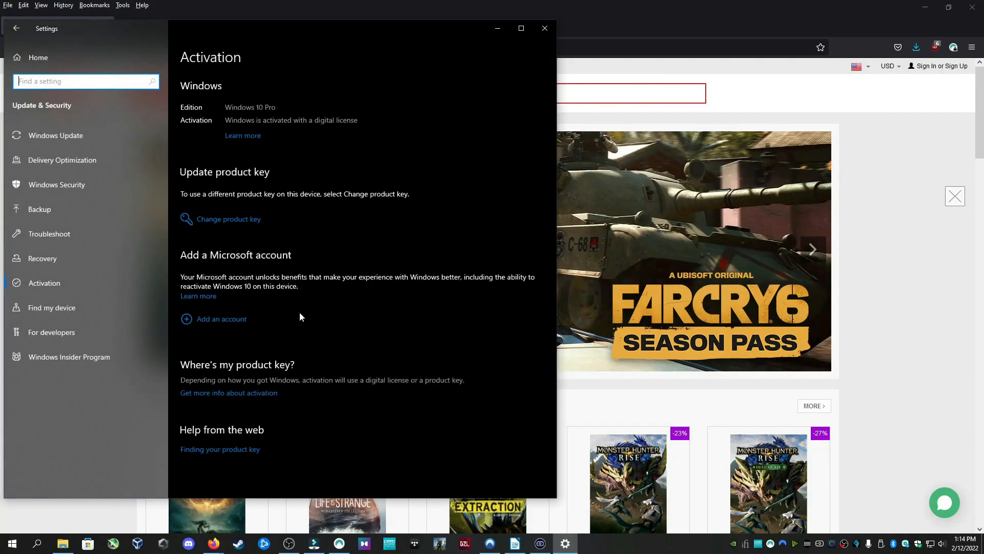
{"action": "left_click", "coordinate": [228, 218]}
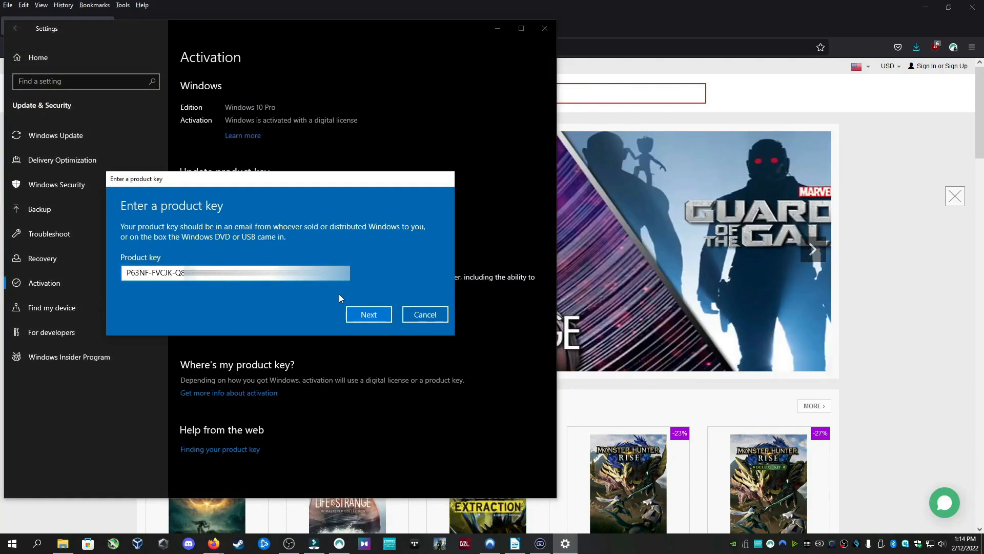
{"action": "left_click", "coordinate": [369, 315]}
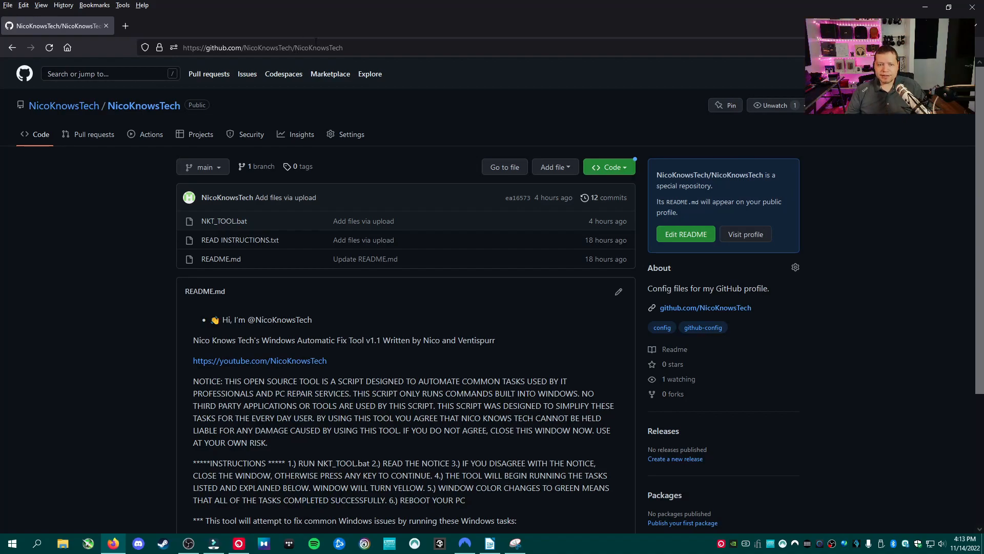
{"action": "left_click", "coordinate": [269, 47]}
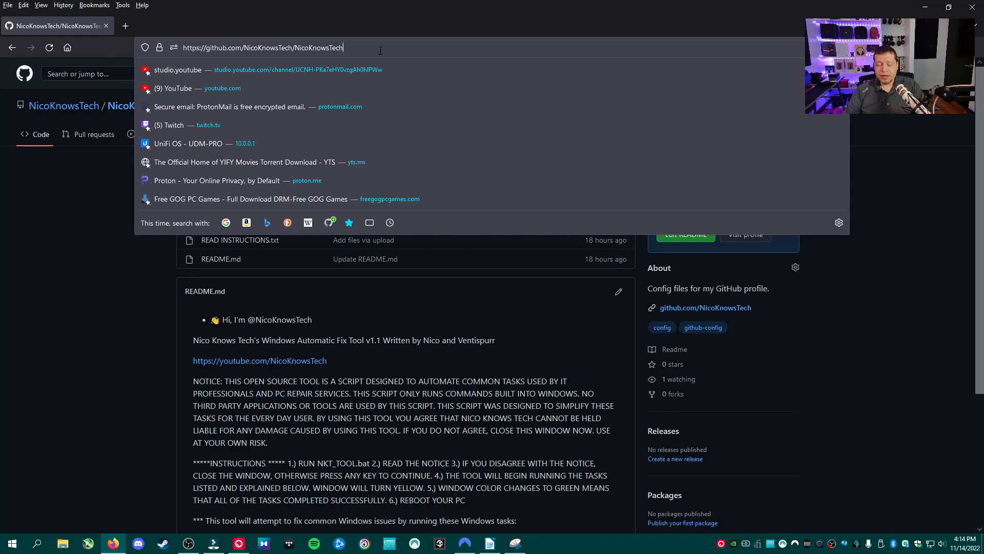
{"action": "mouse_move", "coordinate": [330, 212]}
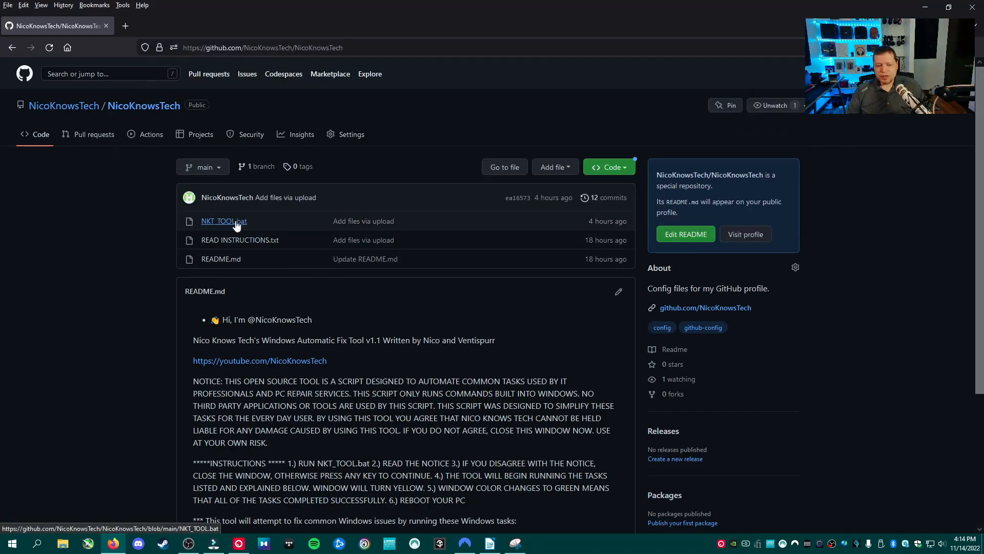
{"action": "mouse_move", "coordinate": [214, 227]}
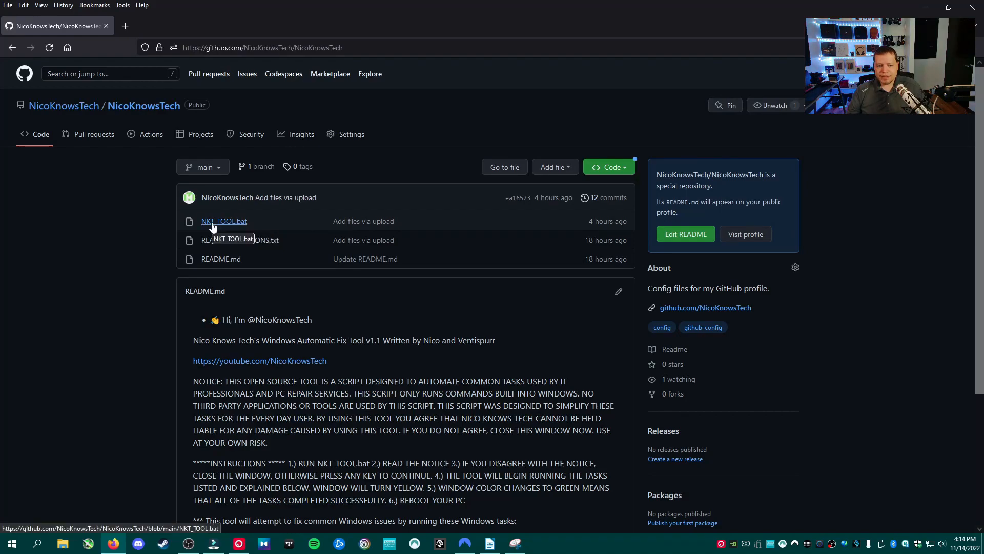
View the NKT_TOOL.bat source and scroll through its Windows fix task list
{"action": "left_click", "coordinate": [223, 221]}
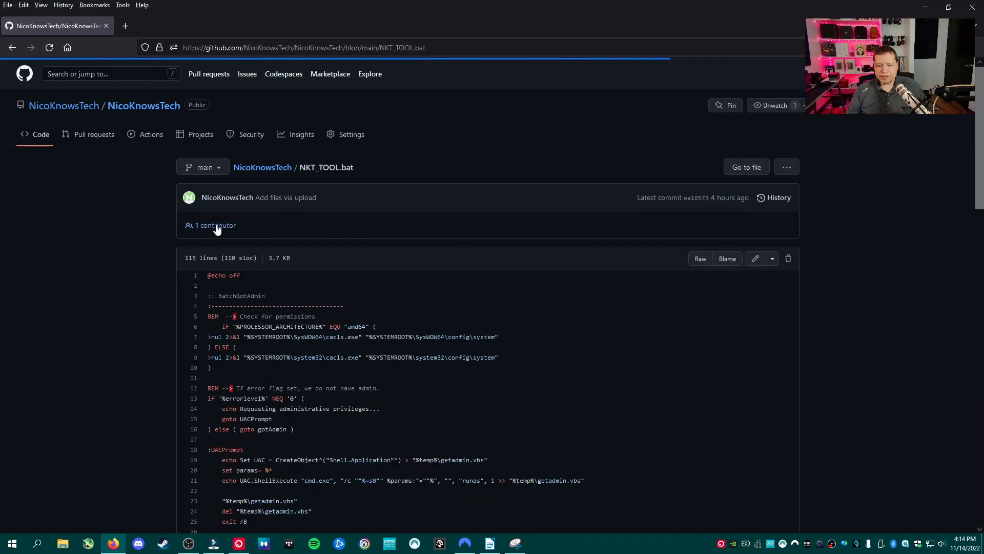
{"action": "scroll", "scroll_direction": "down", "scroll_amount": 3}
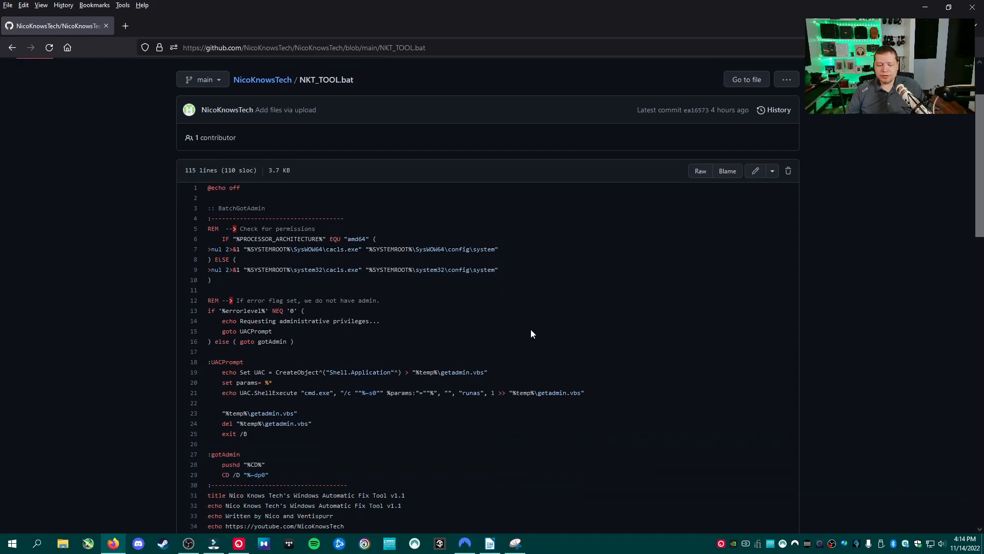
{"action": "scroll", "scroll_direction": "down", "scroll_amount": 3}
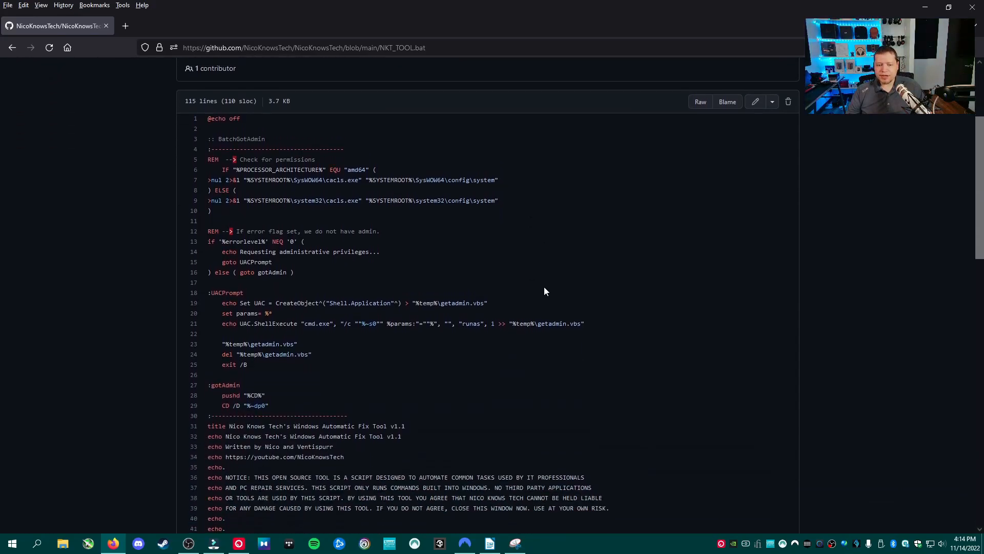
{"action": "scroll", "scroll_direction": "down", "scroll_amount": 3}
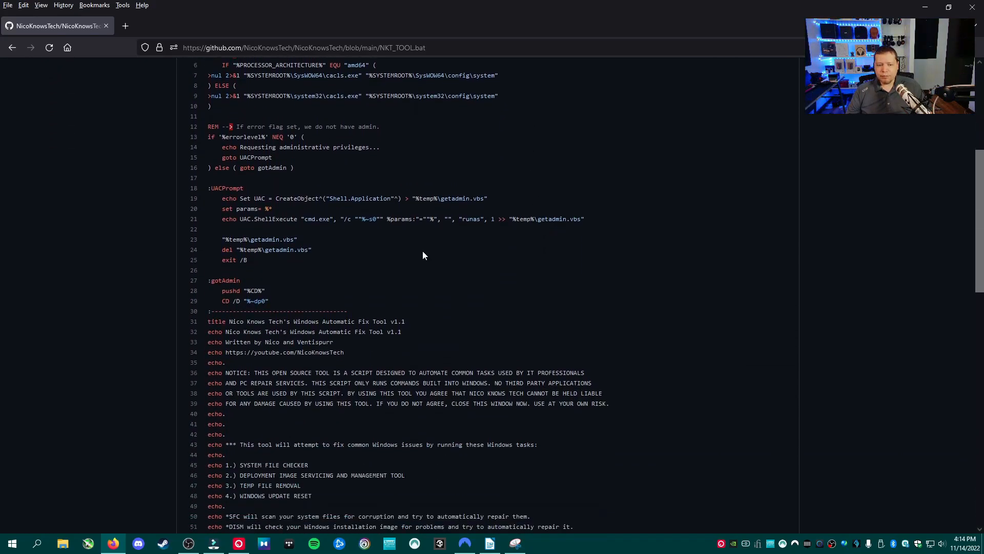
{"action": "scroll", "scroll_direction": "down", "scroll_amount": 3}
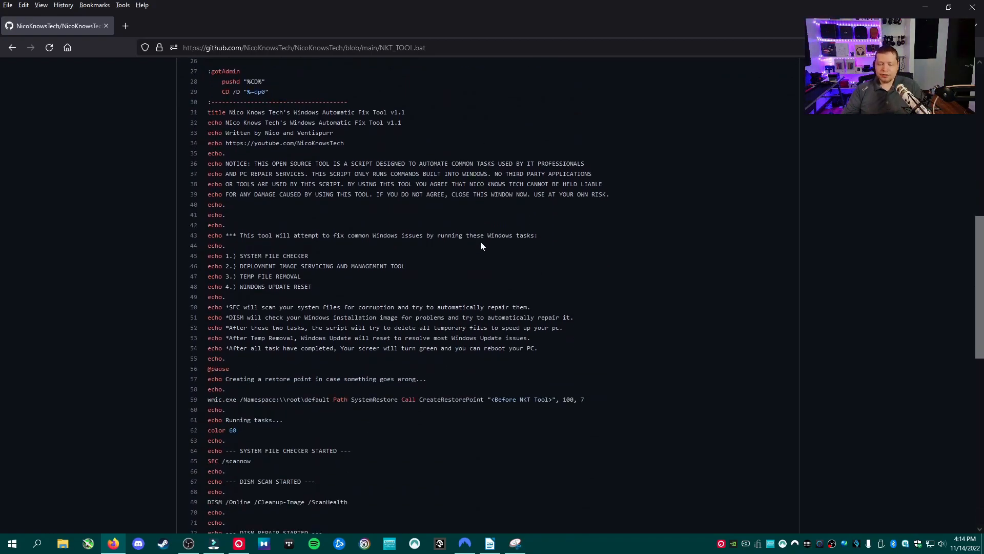
{"action": "mouse_move", "coordinate": [473, 246]}
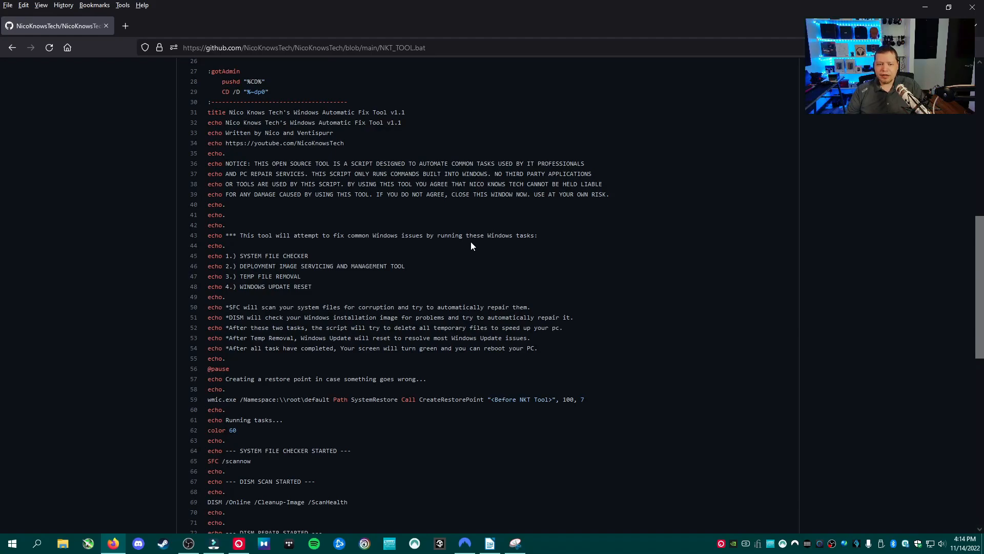
{"action": "scroll", "scroll_direction": "up", "scroll_amount": 3}
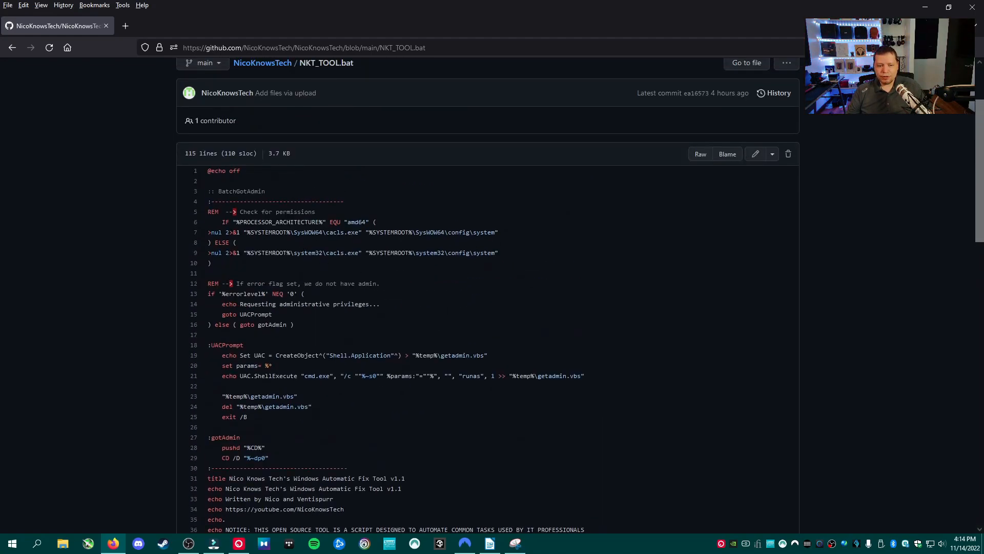
{"action": "mouse_move", "coordinate": [212, 201]}
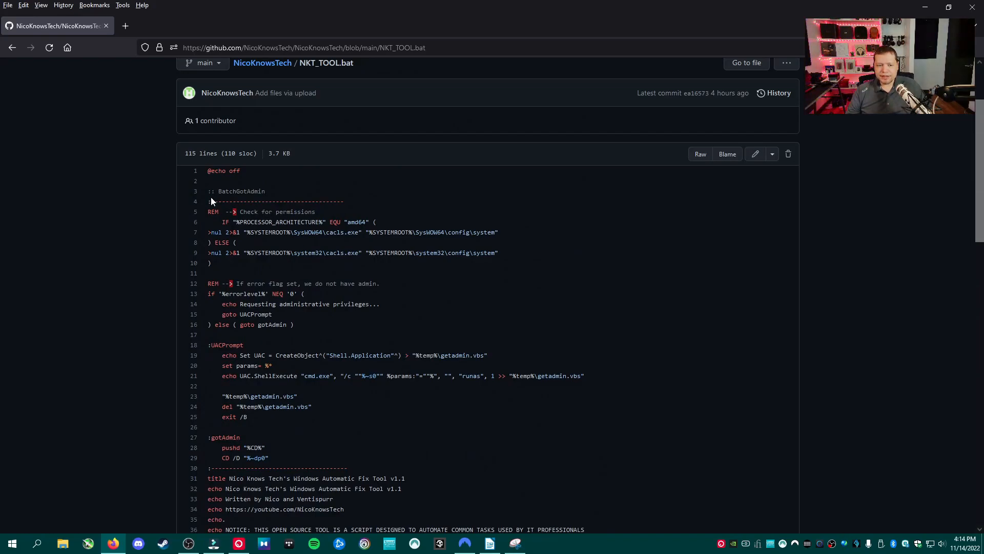
{"action": "mouse_move", "coordinate": [328, 445]}
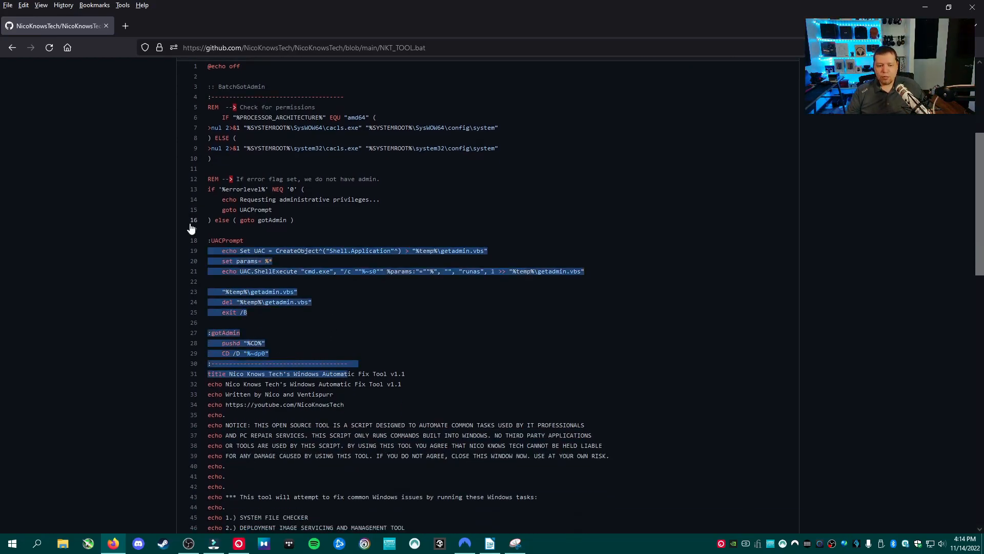
{"action": "scroll", "scroll_direction": "down", "scroll_amount": 3}
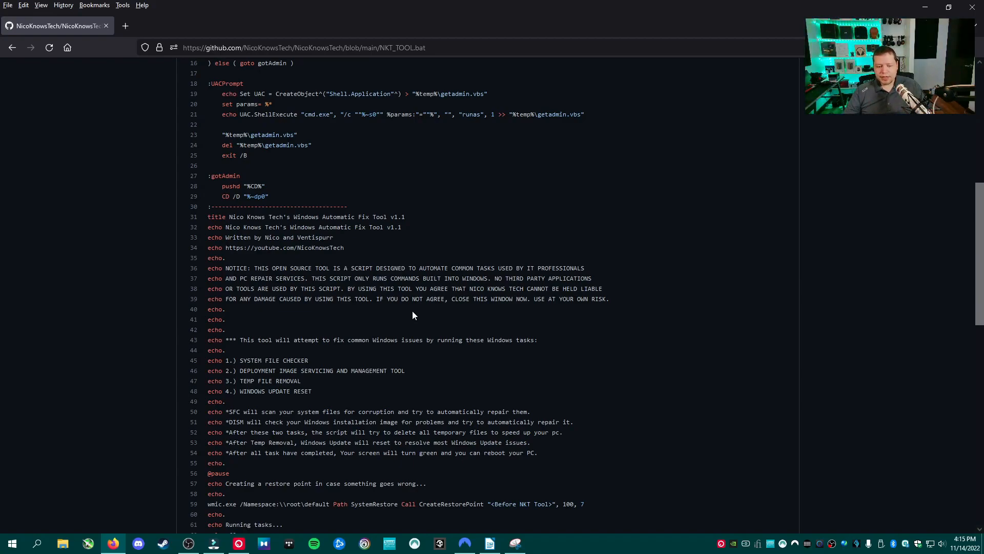
{"action": "scroll", "scroll_direction": "down", "scroll_amount": 3}
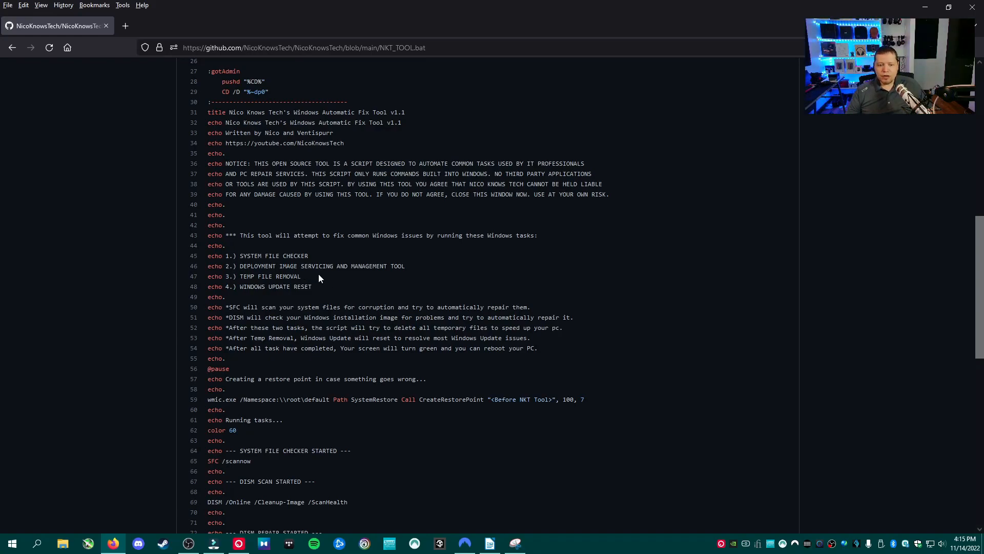
{"action": "mouse_move", "coordinate": [397, 279]}
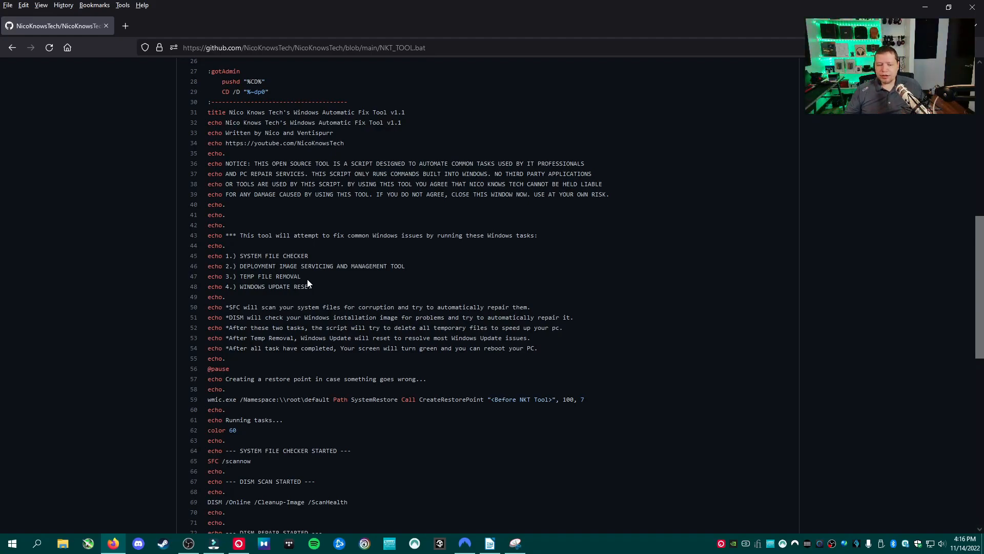
{"action": "mouse_move", "coordinate": [329, 301]}
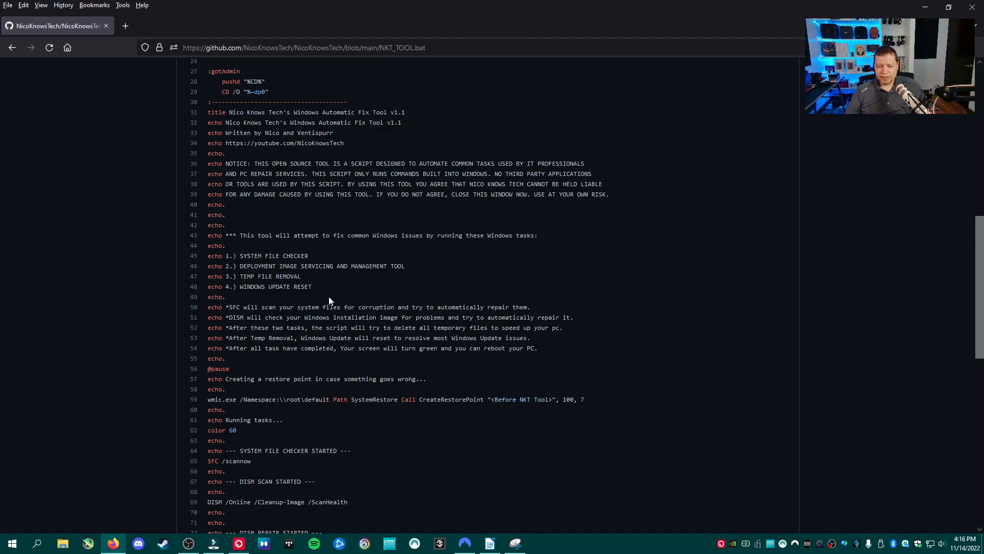
{"action": "mouse_move", "coordinate": [332, 299]}
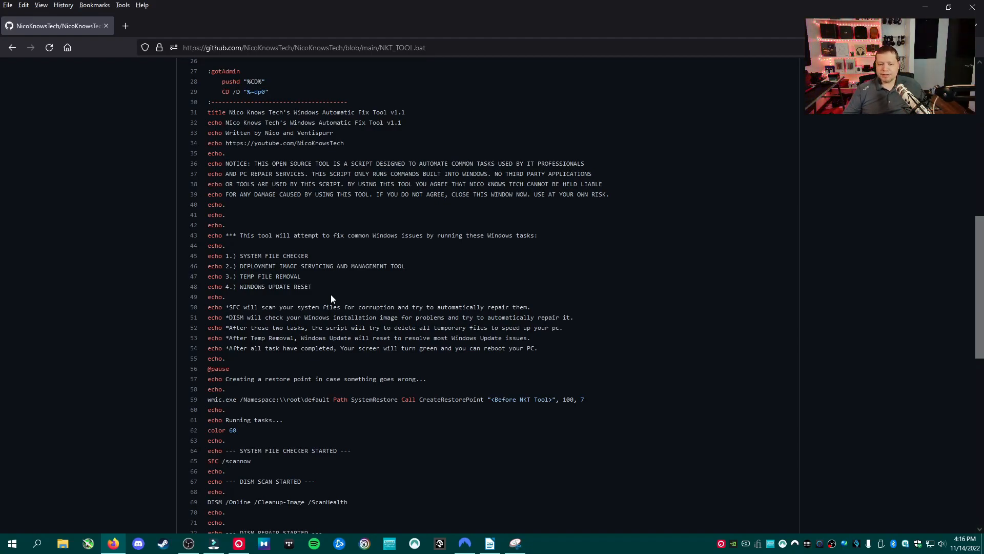
{"action": "scroll", "scroll_direction": "down", "scroll_amount": 3}
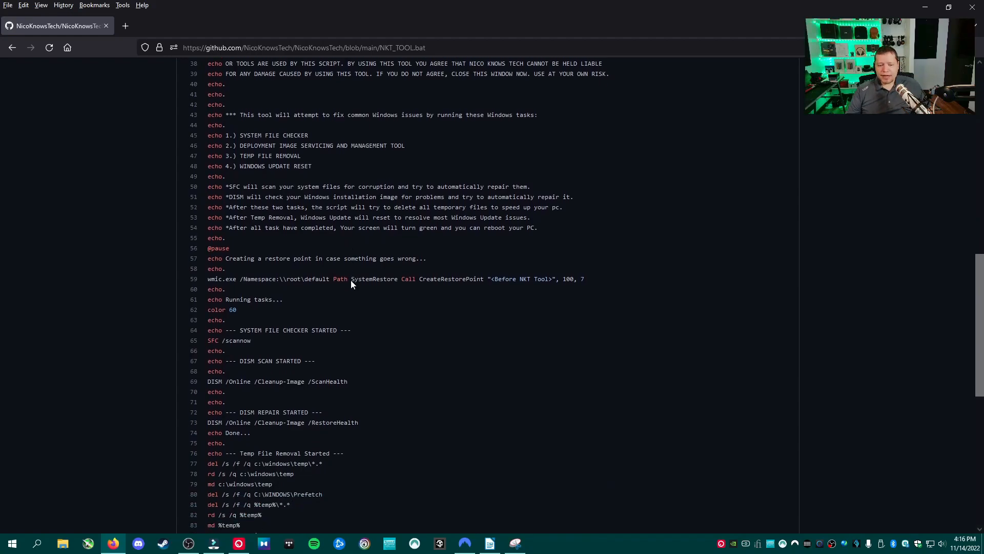
{"action": "scroll", "scroll_direction": "down", "scroll_amount": 3}
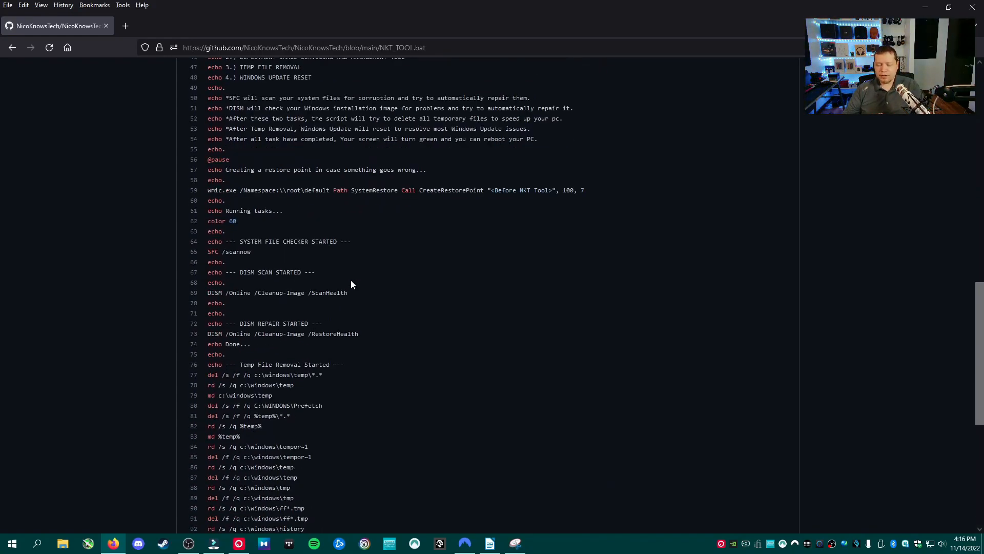
{"action": "scroll", "scroll_direction": "down", "scroll_amount": 3}
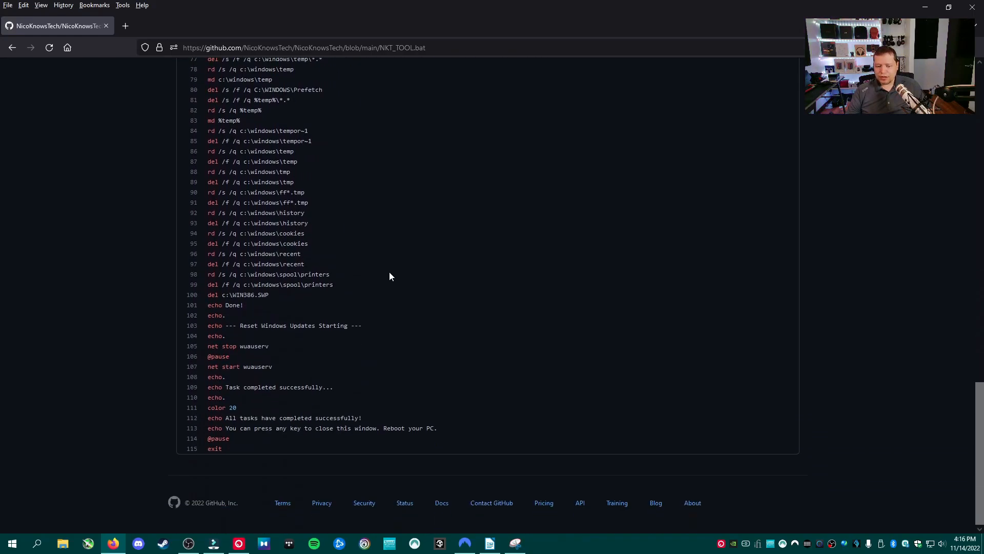
{"action": "scroll", "scroll_direction": "up", "scroll_amount": 3}
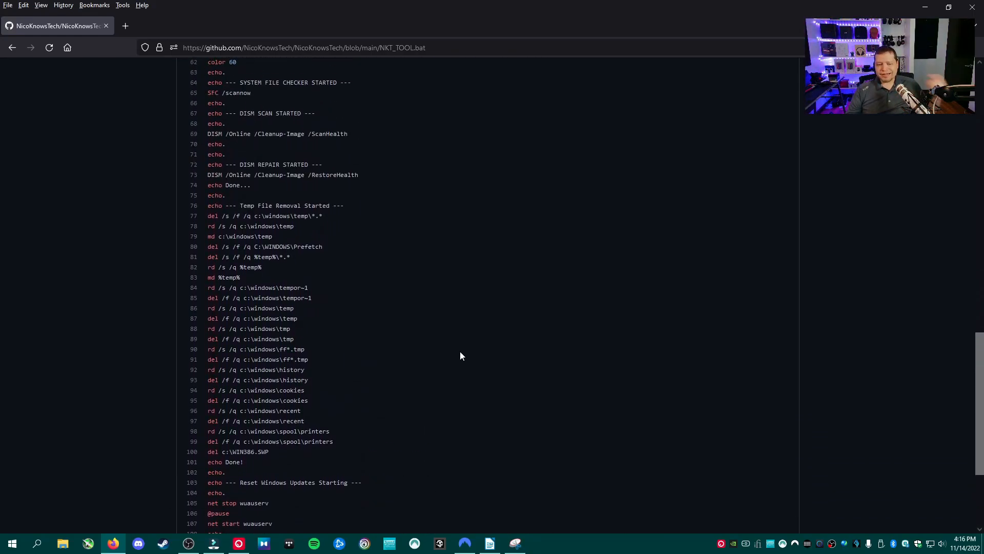
{"action": "scroll", "scroll_direction": "up", "scroll_amount": 3}
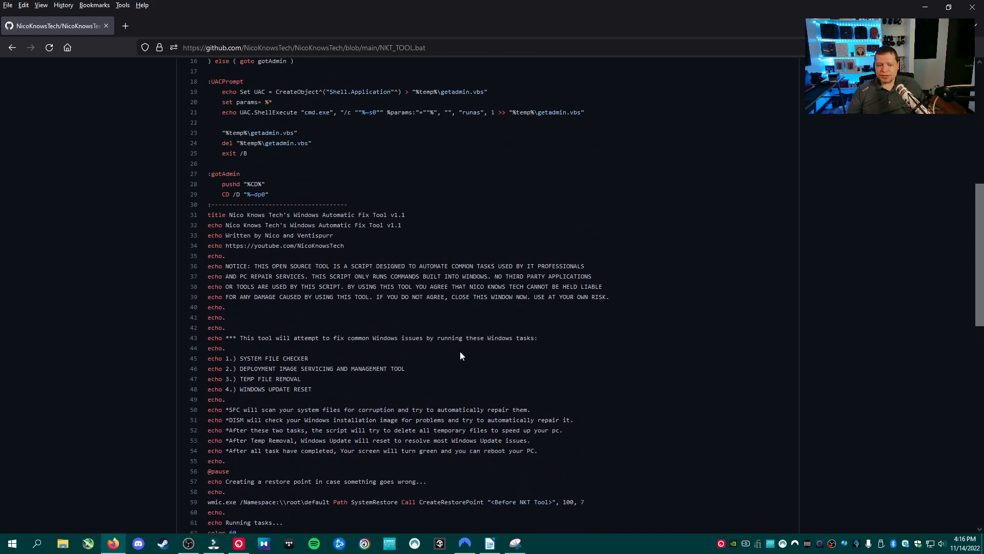
{"action": "scroll", "scroll_direction": "down", "scroll_amount": 3}
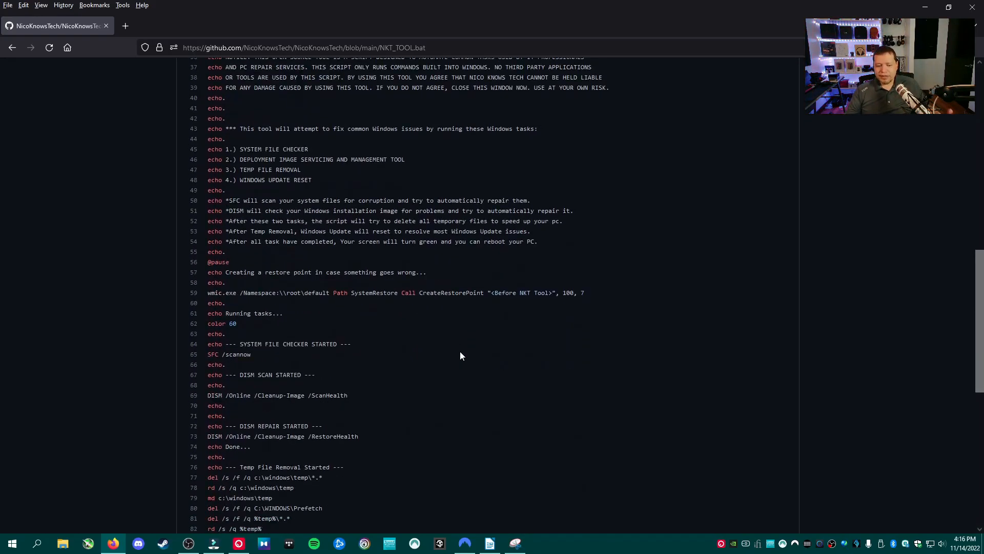
{"action": "scroll", "scroll_direction": "down", "scroll_amount": 3}
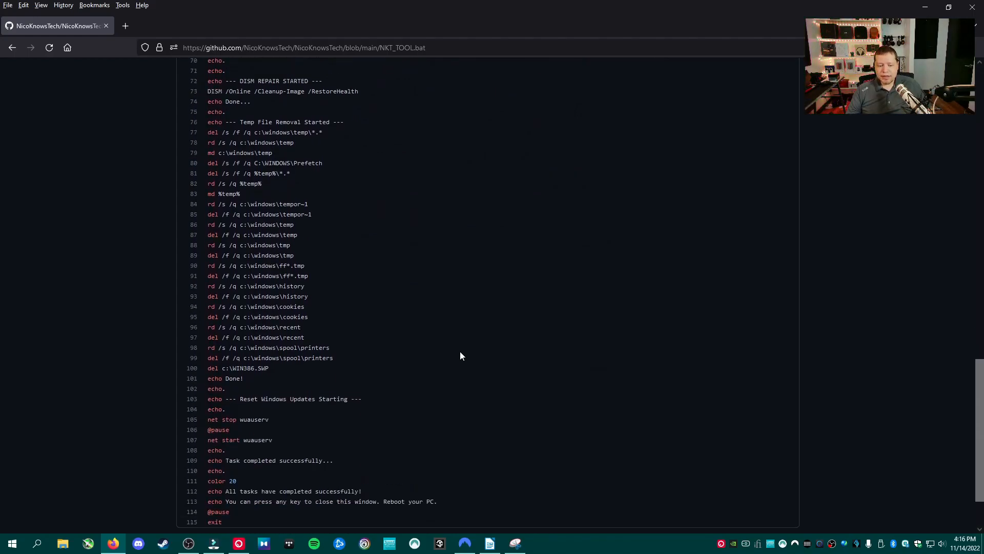
{"action": "scroll", "scroll_direction": "up", "scroll_amount": 3}
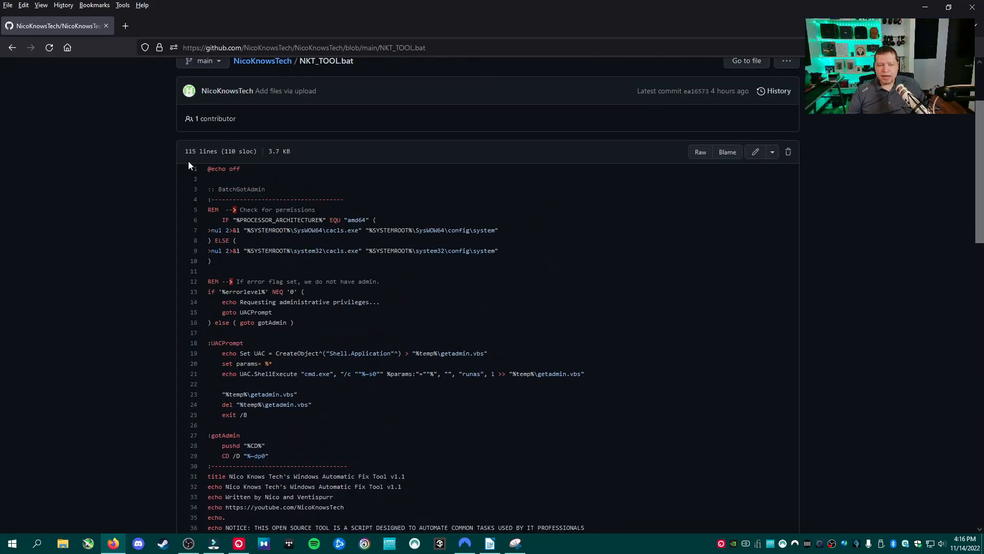
Go back to the NicoKnowsTech repository page and download it as a ZIP via the Code menu
{"action": "left_click", "coordinate": [263, 61]}
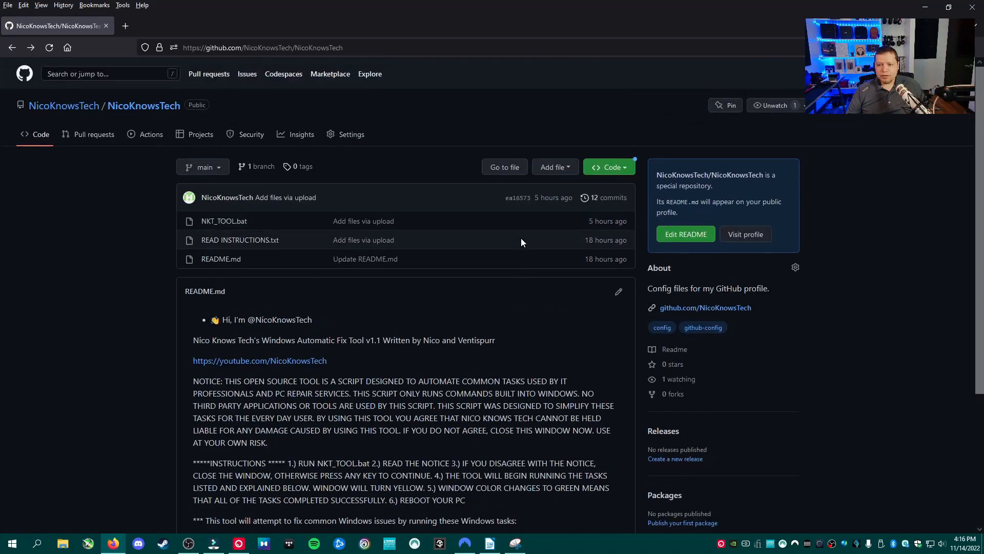
{"action": "mouse_move", "coordinate": [327, 178]}
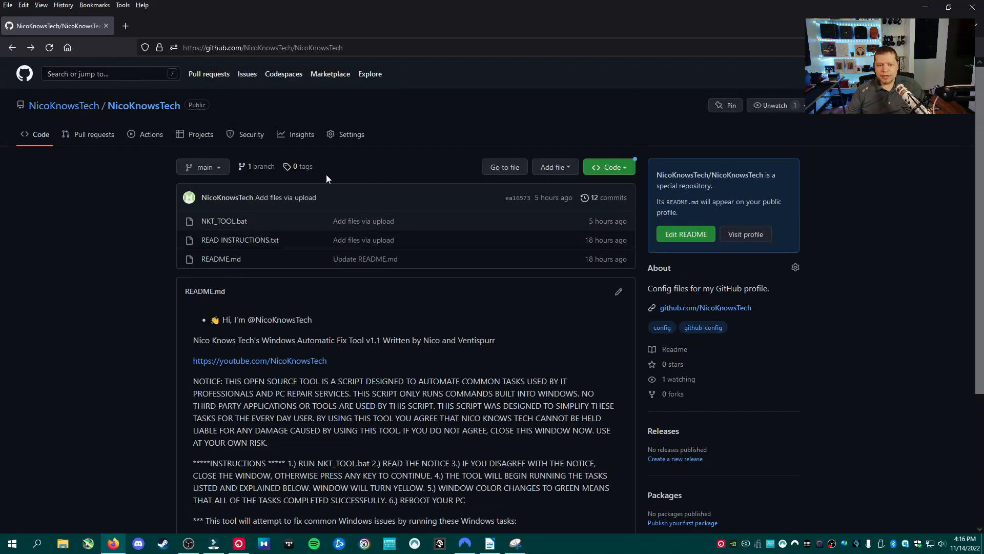
{"action": "mouse_move", "coordinate": [601, 179]}
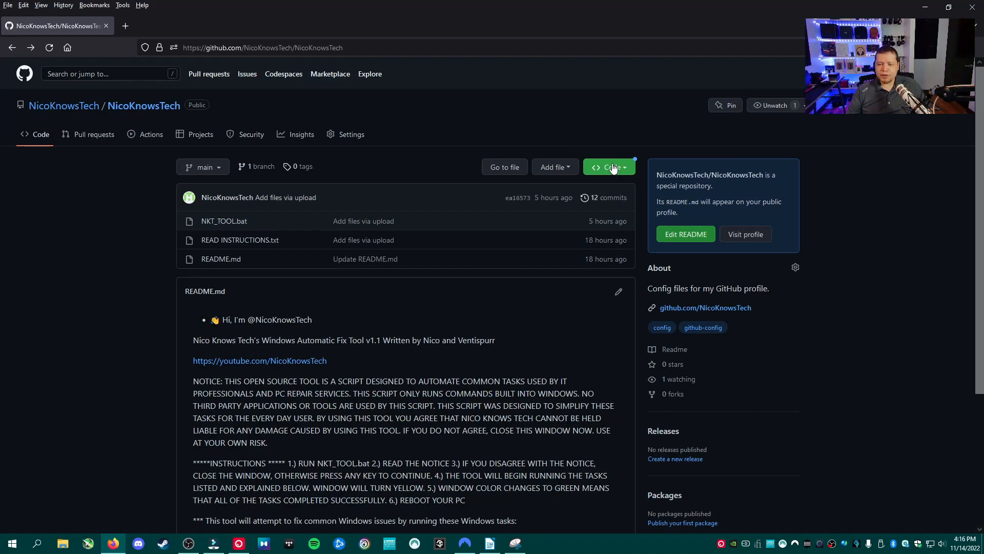
{"action": "left_click", "coordinate": [610, 167]}
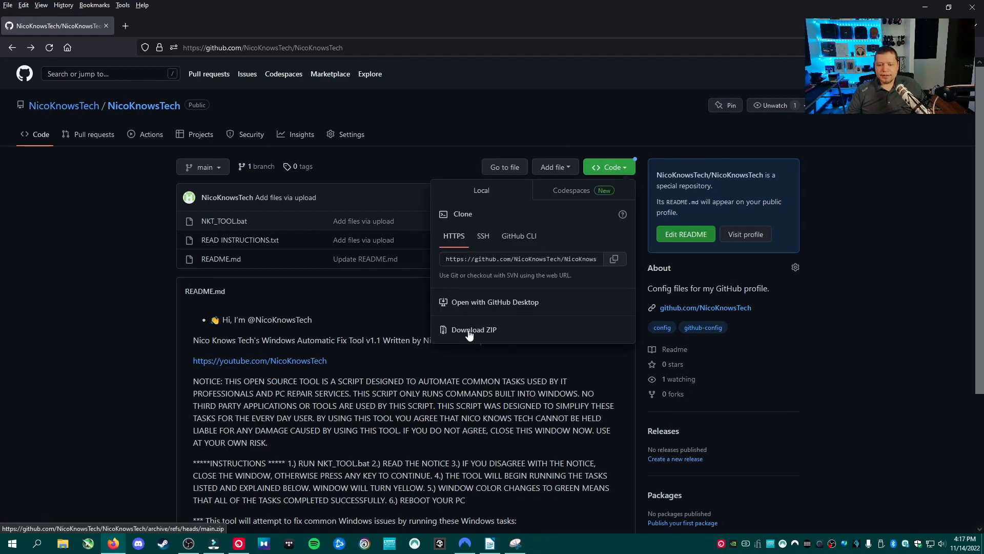
{"action": "left_click", "coordinate": [473, 330]}
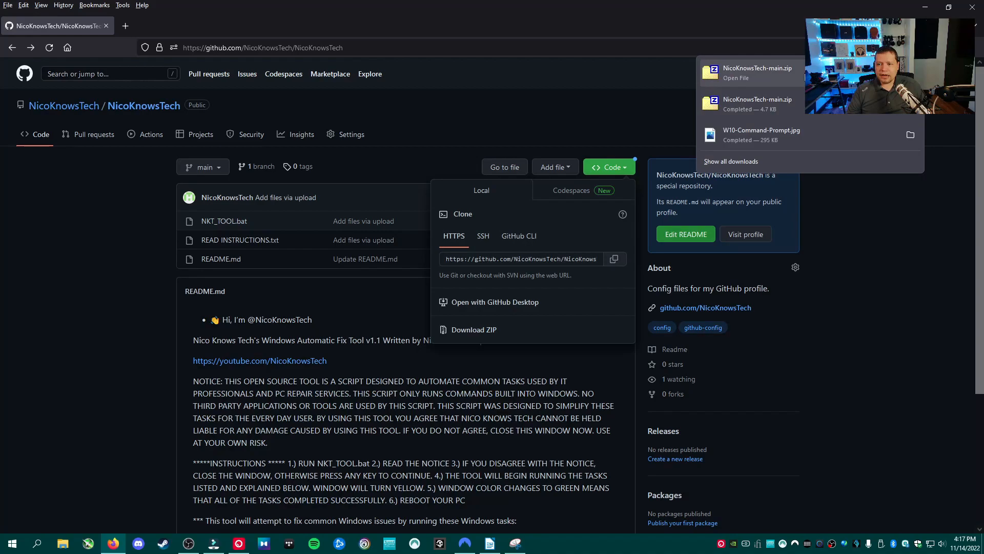
{"action": "mouse_move", "coordinate": [775, 78]}
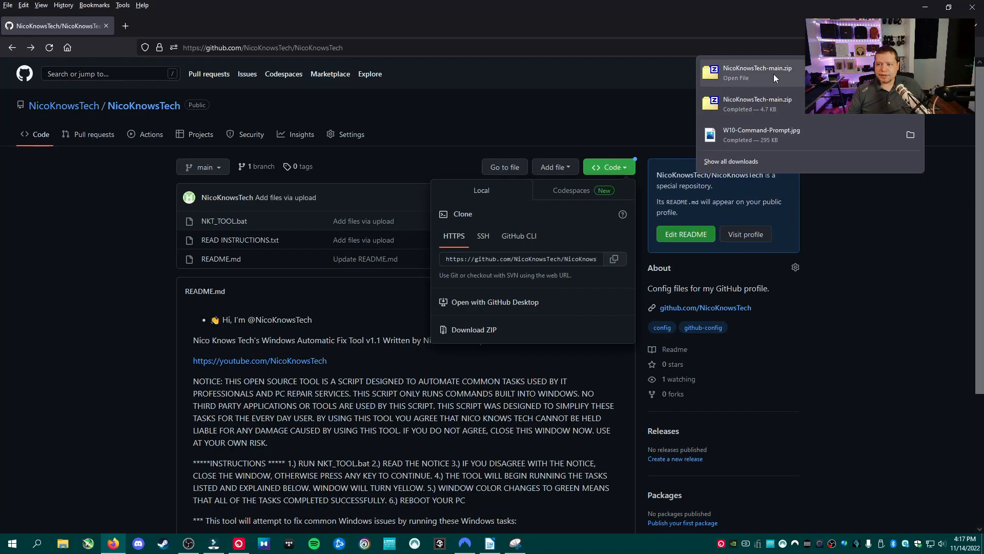
Extract the downloaded NicoKnowsTech zip with 7-Zip into the Downloads folder
{"action": "left_click", "coordinate": [758, 72]}
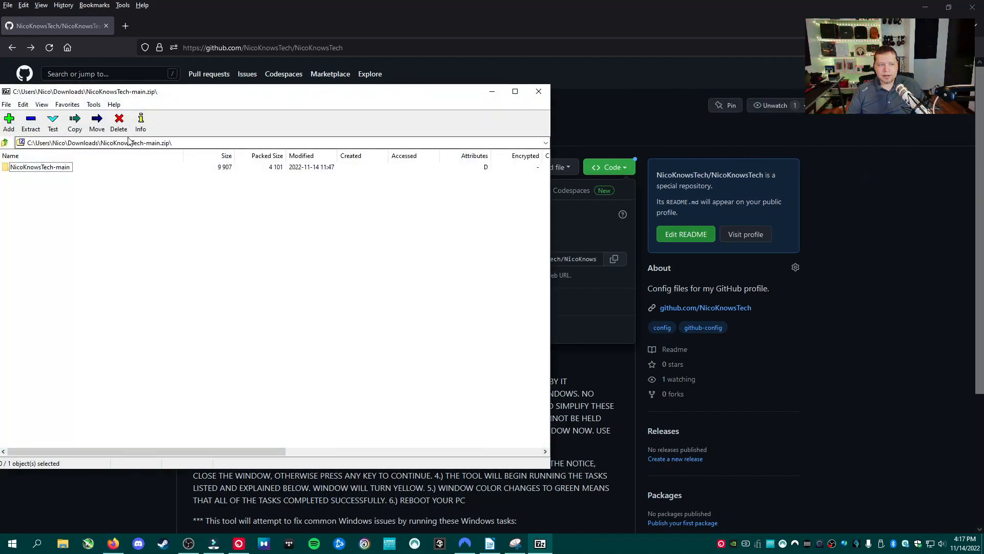
{"action": "left_click", "coordinate": [73, 121]}
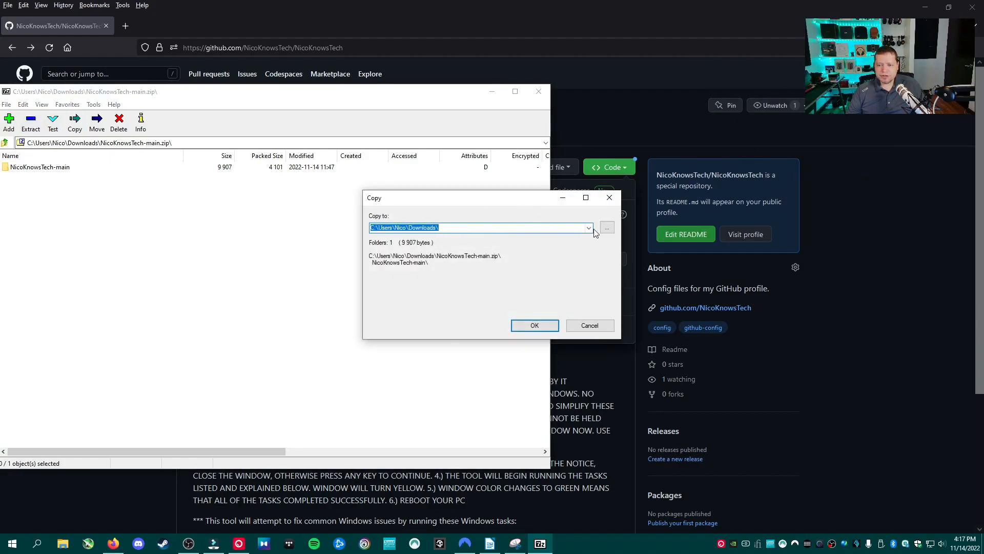
{"action": "left_click", "coordinate": [607, 226]}
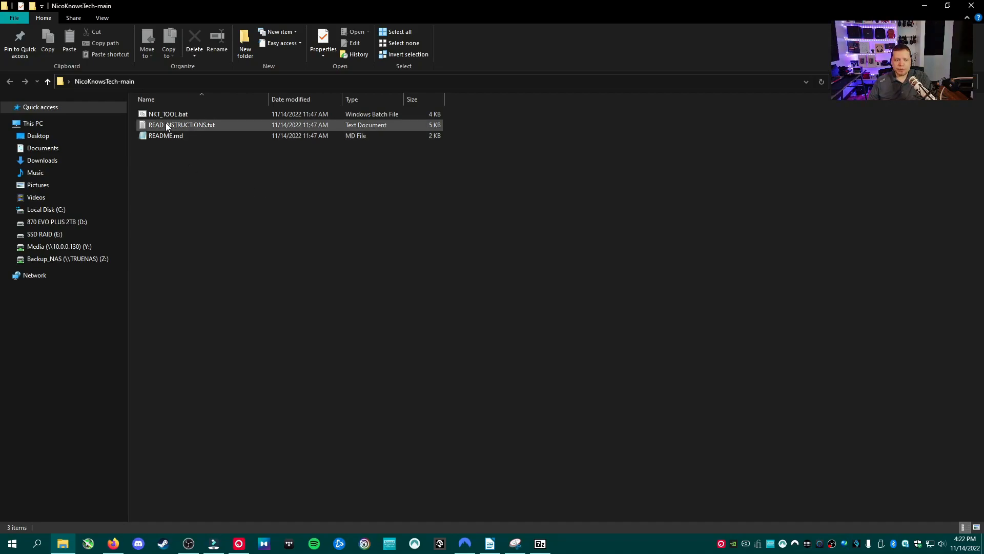
{"action": "left_click", "coordinate": [165, 136]}
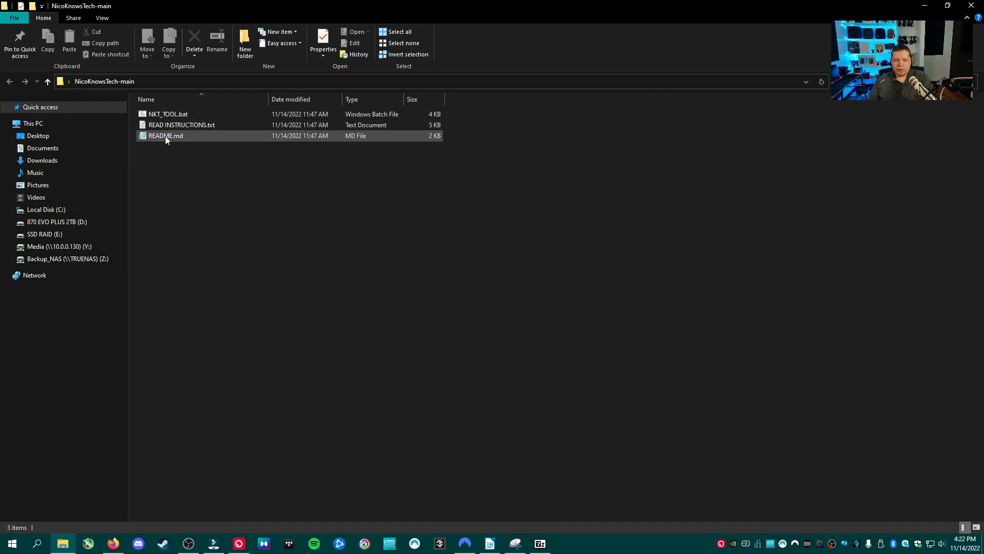
{"action": "double_click", "coordinate": [165, 135]}
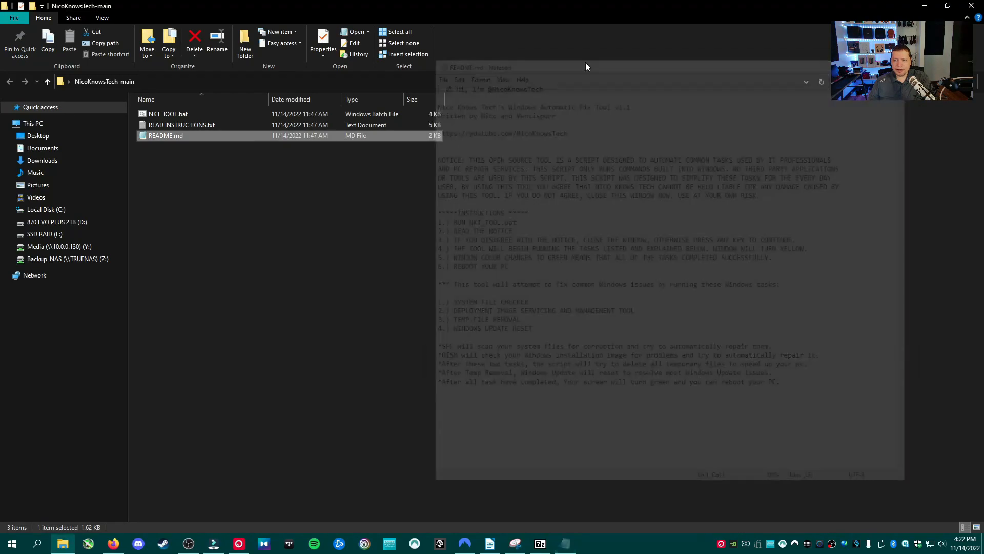
{"action": "left_click", "coordinate": [182, 124]}
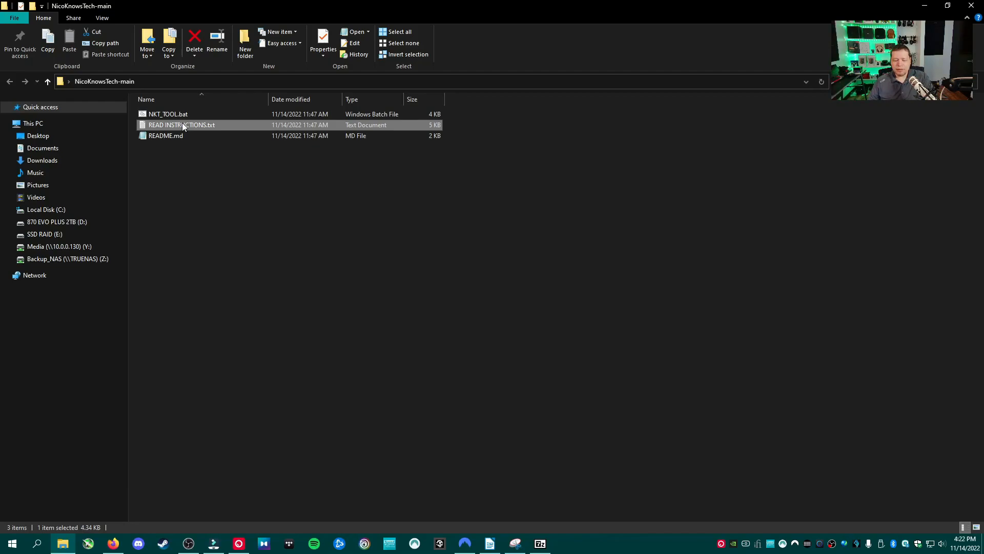
{"action": "double_click", "coordinate": [181, 124]}
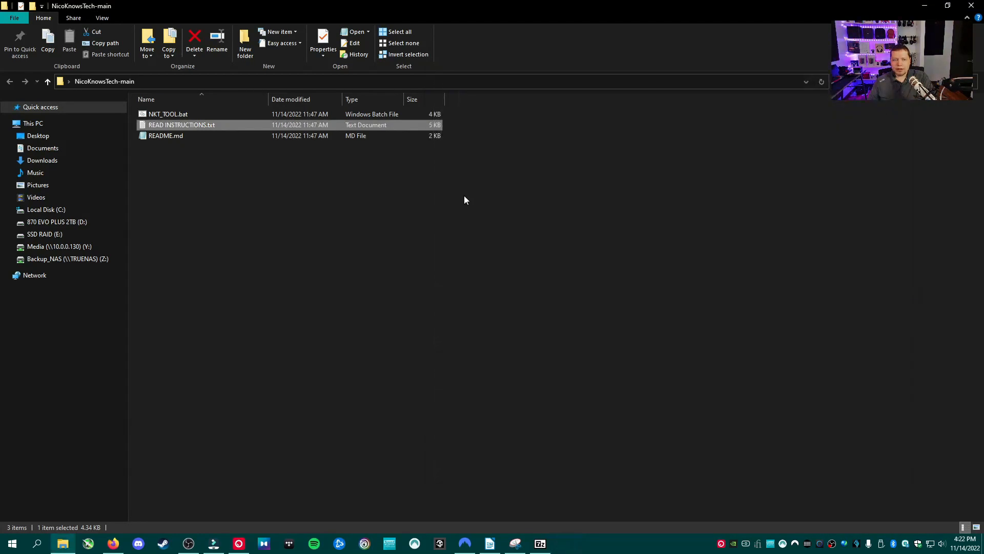
{"action": "left_click", "coordinate": [165, 114]}
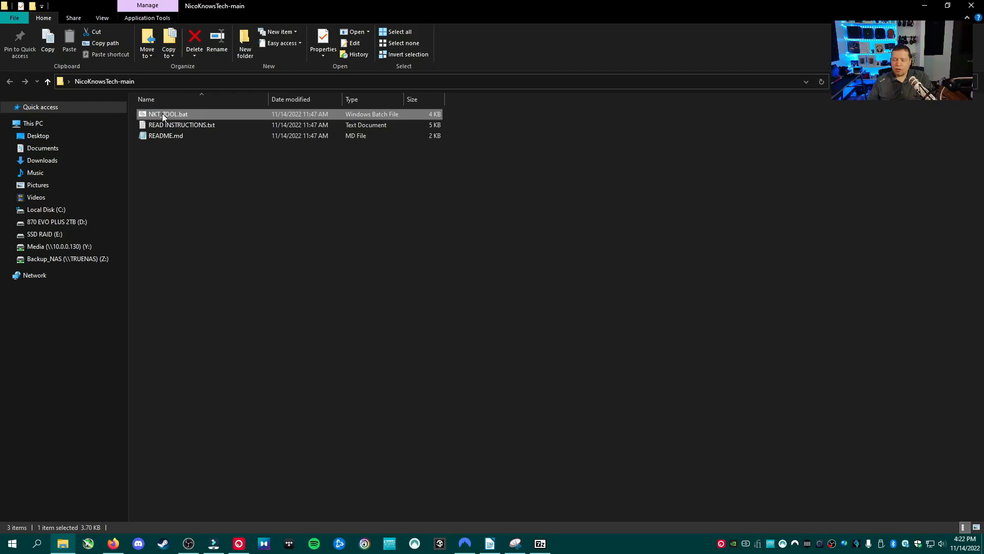
Run NKT_TOOL.bat from File Explorer so its notice and four repair tasks appear
{"action": "double_click", "coordinate": [165, 114]}
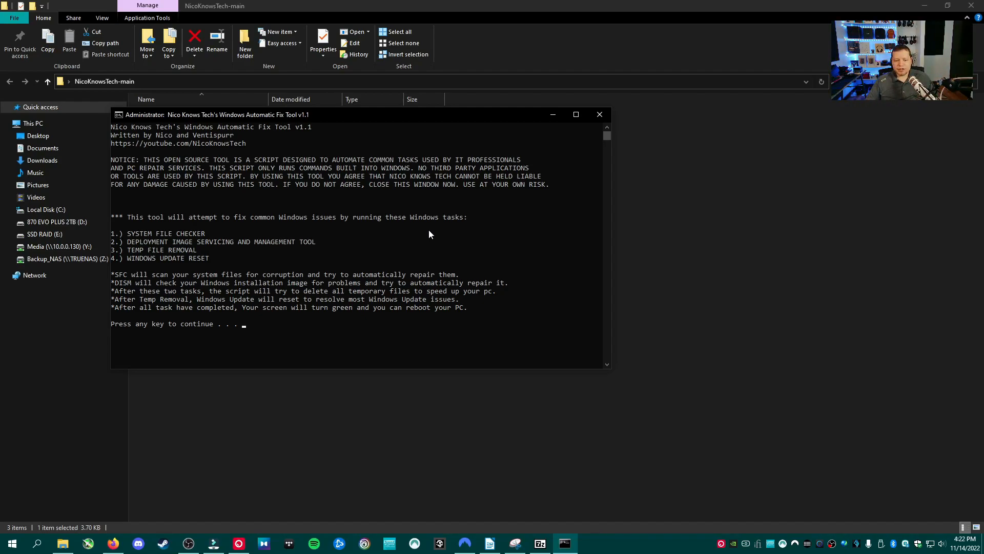
{"action": "mouse_move", "coordinate": [600, 114]}
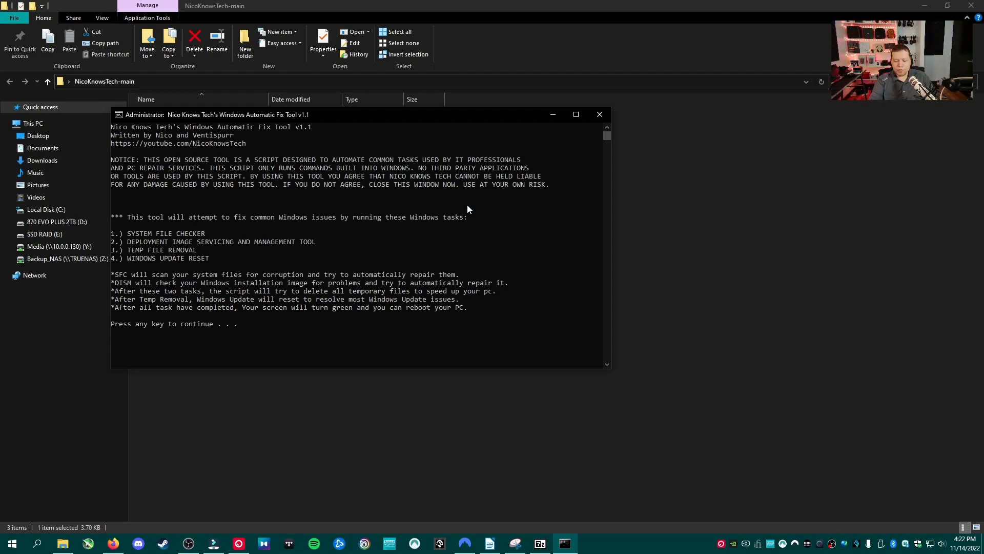
Continue past the notice so the restore point, SFC /scannow and DISM ScanHealth run
{"action": "key", "text": "enter"}
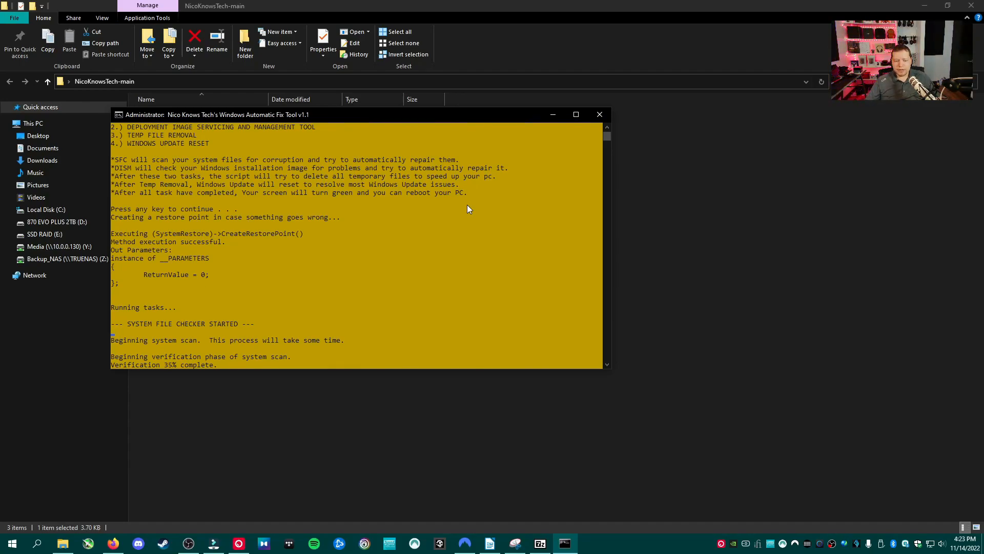
{"action": "mouse_move", "coordinate": [728, 345]}
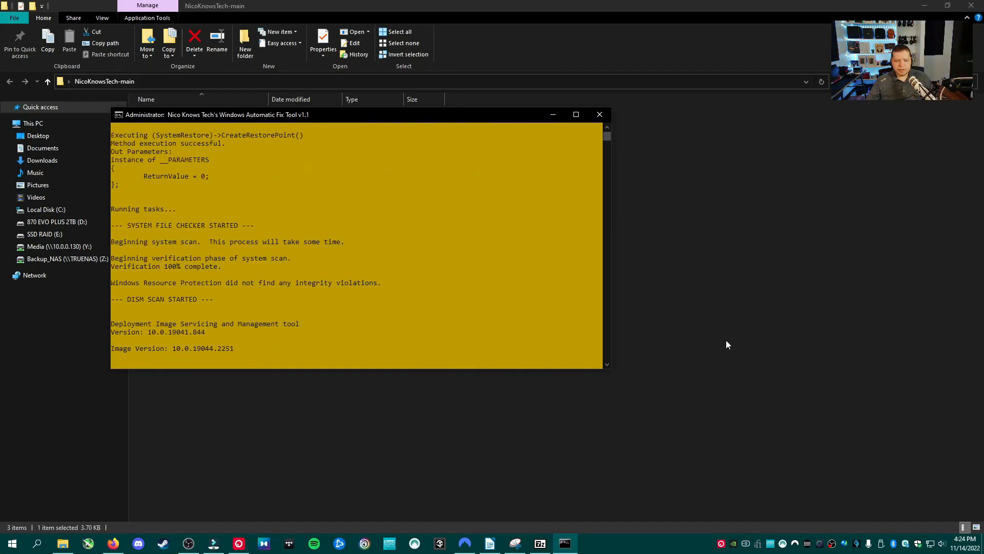
{"action": "mouse_move", "coordinate": [327, 280]}
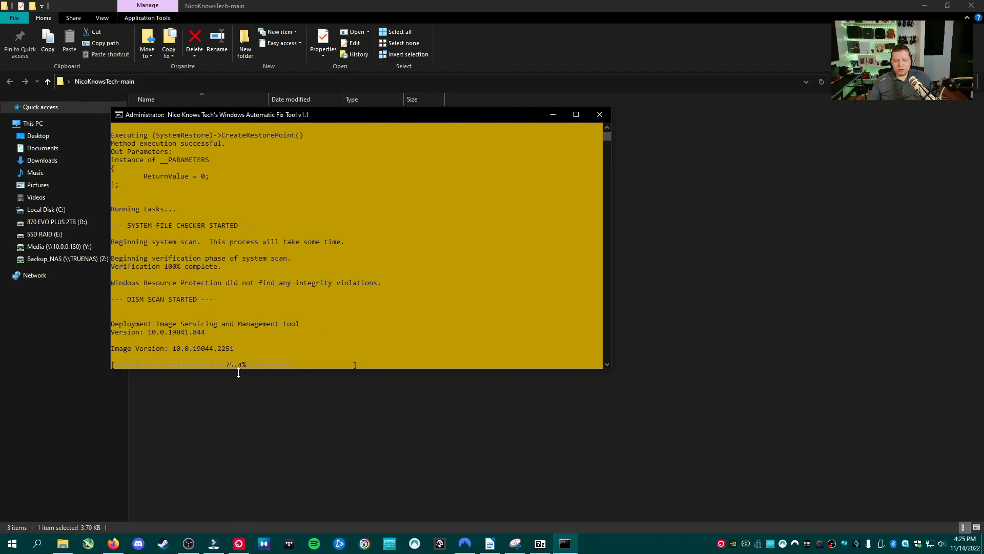
{"action": "mouse_move", "coordinate": [334, 371]}
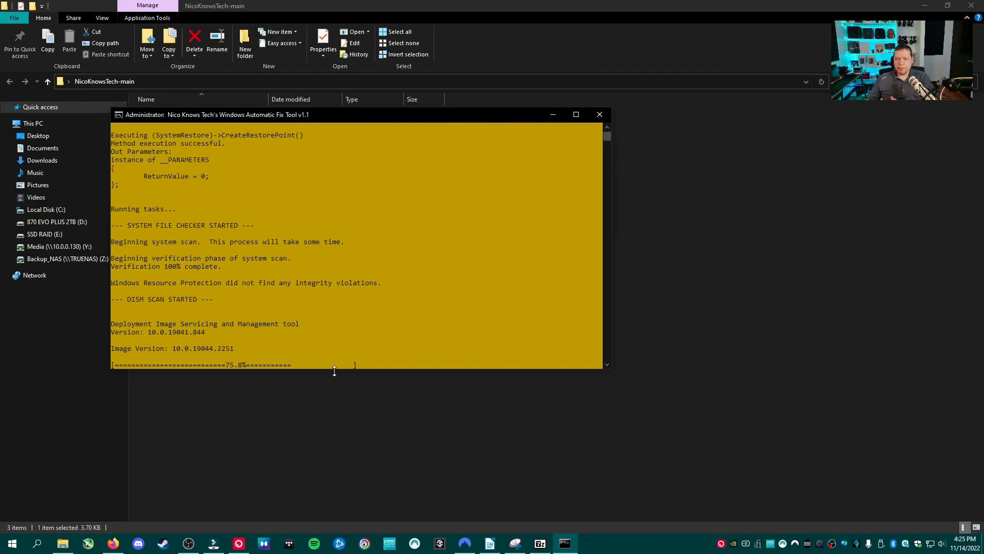